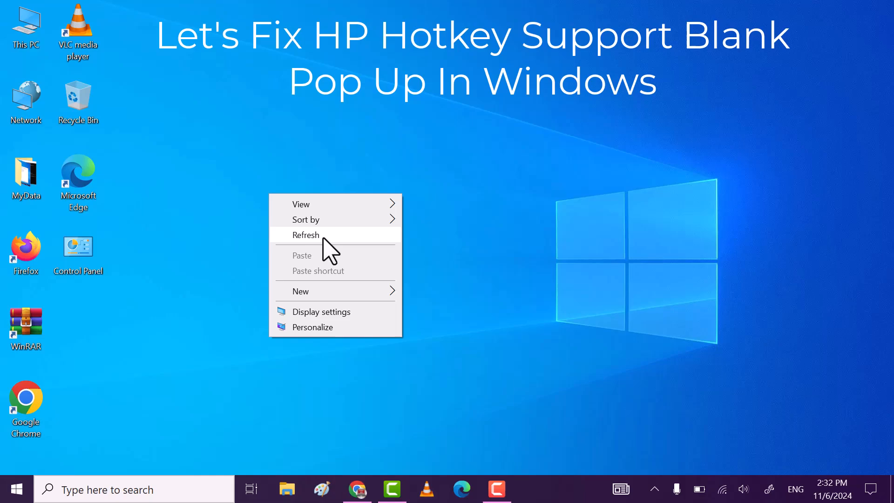
# - Search Windows for 'services' to find the Services app as best match
pyautogui.click(306, 235)
pyautogui.write('service')
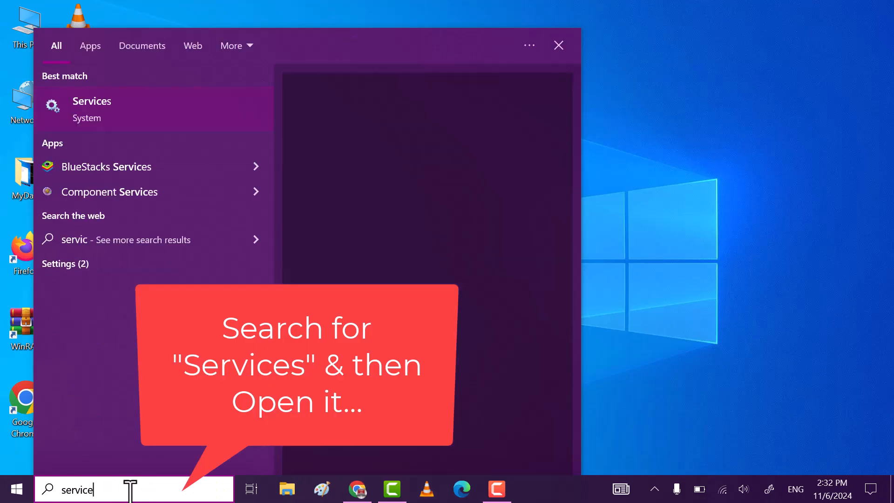
pyautogui.write('s')
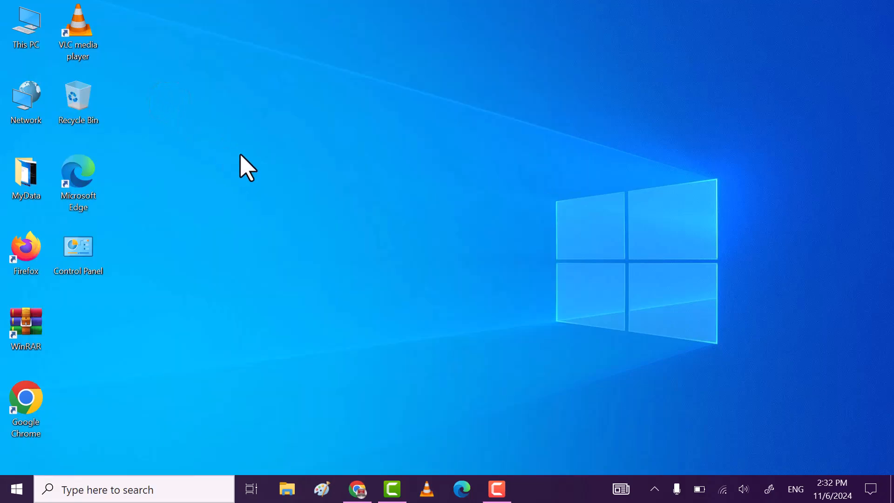
pyautogui.moveTo(386, 222)
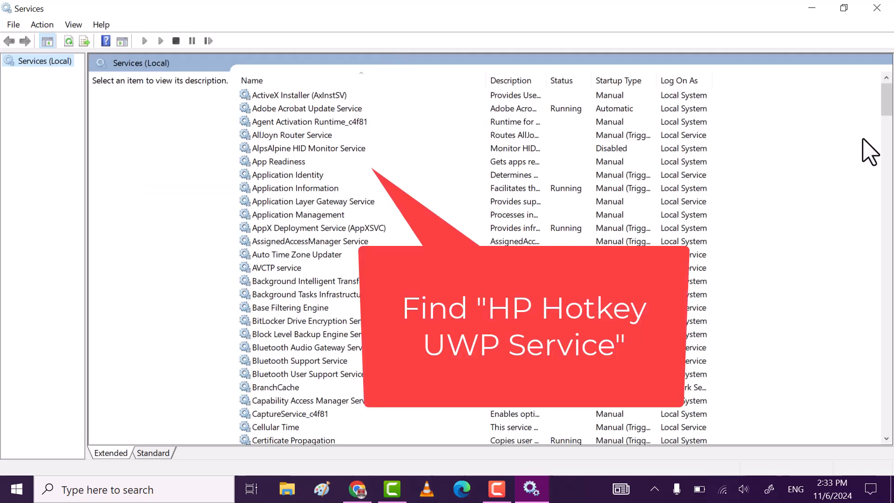
# - Locate and select HP Hotkey UWP Service in the services list
pyautogui.scroll(-3)
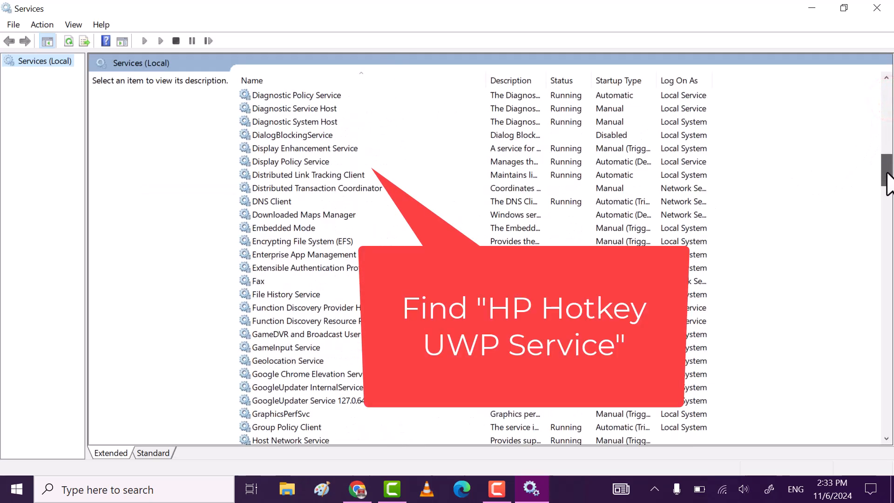
pyautogui.scroll(-3)
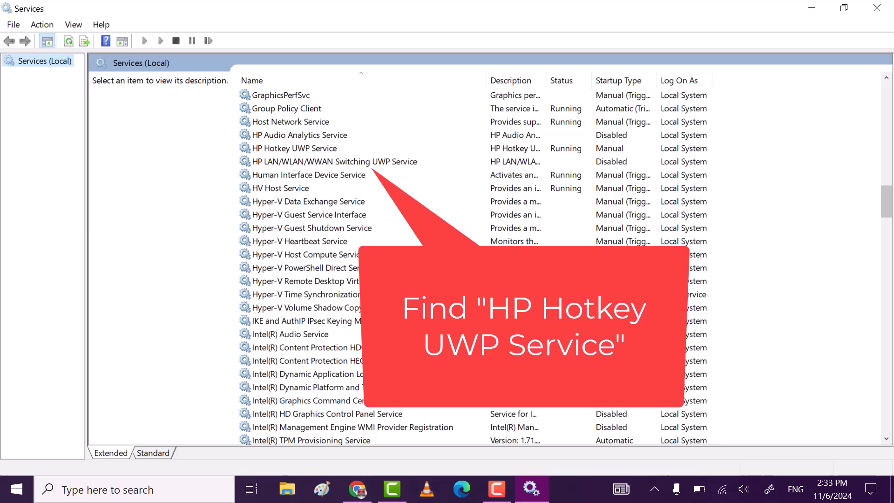
pyautogui.moveTo(311, 159)
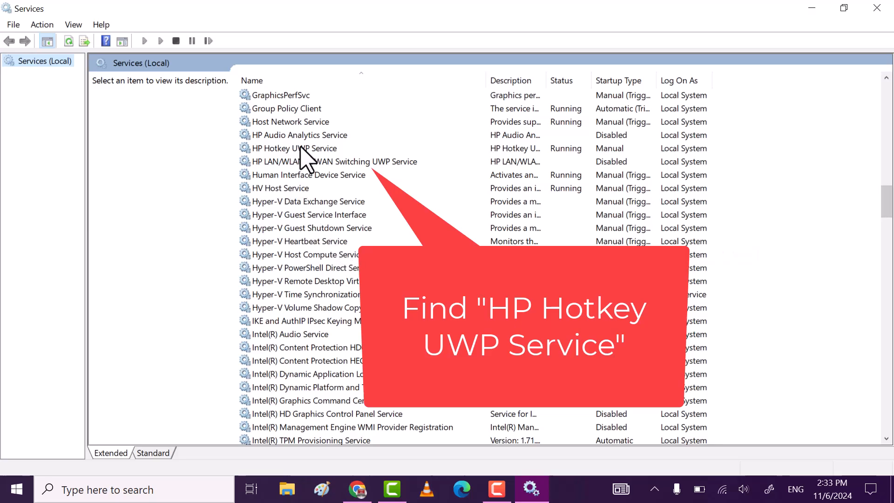
pyautogui.click(295, 148)
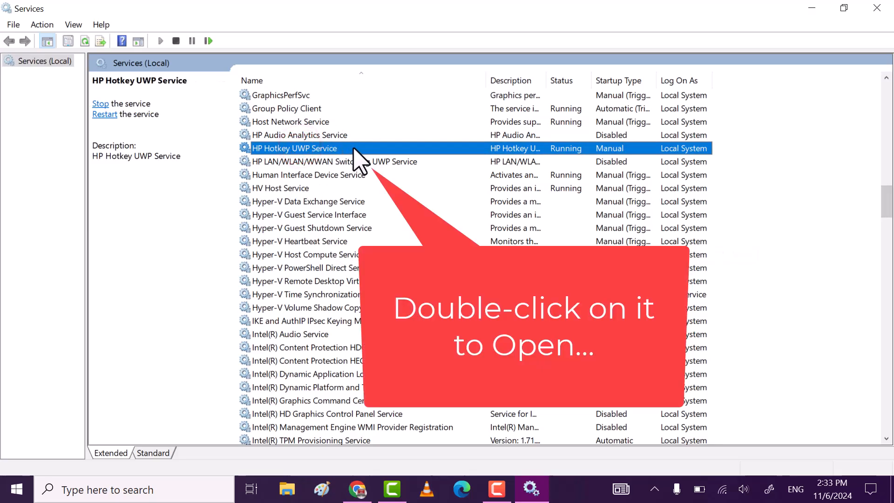
# - In HP Hotkey UWP Service properties, set Startup type to Disabled and apply it
pyautogui.doubleClick(294, 148)
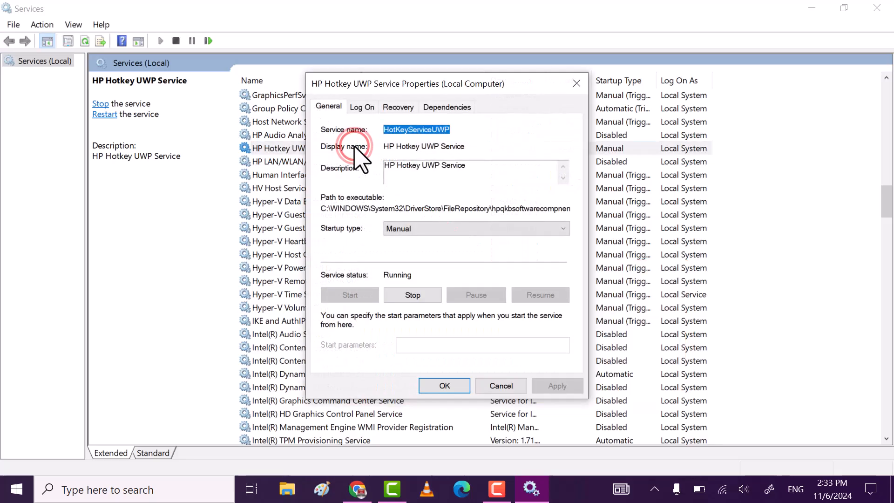
pyautogui.click(561, 228)
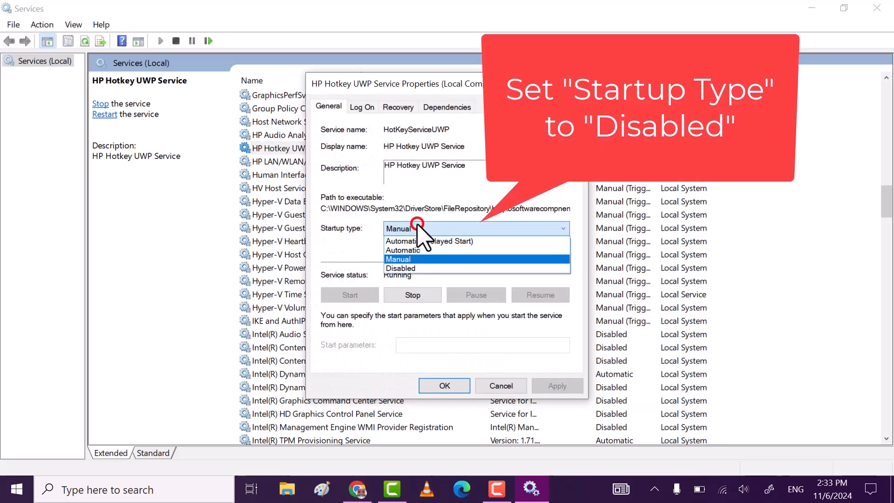
pyautogui.click(400, 268)
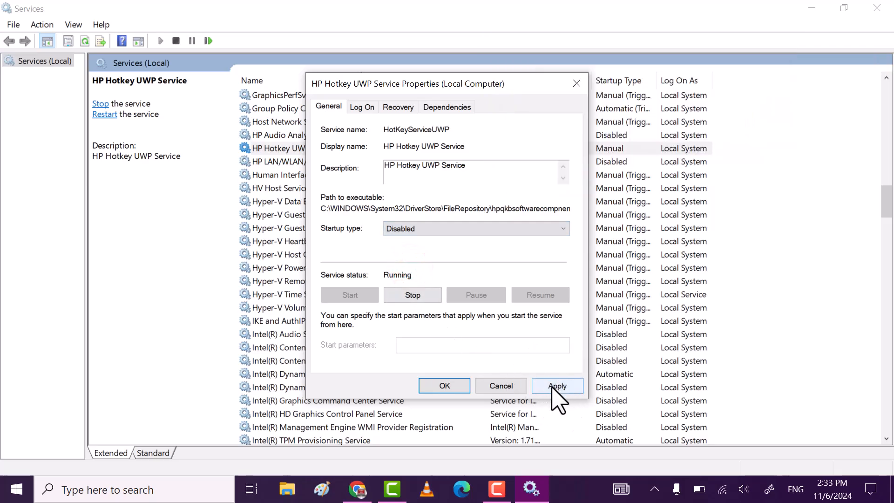
pyautogui.click(557, 385)
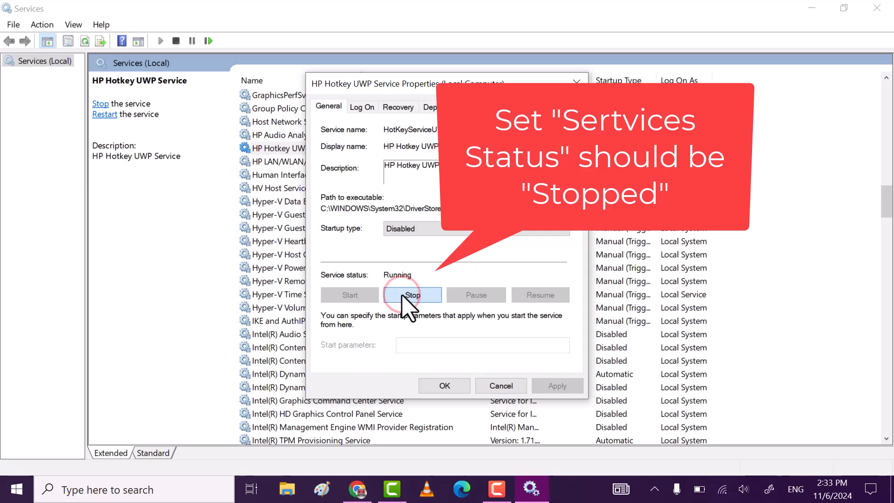
# - Stop the running service and confirm, closing the properties window
pyautogui.click(412, 295)
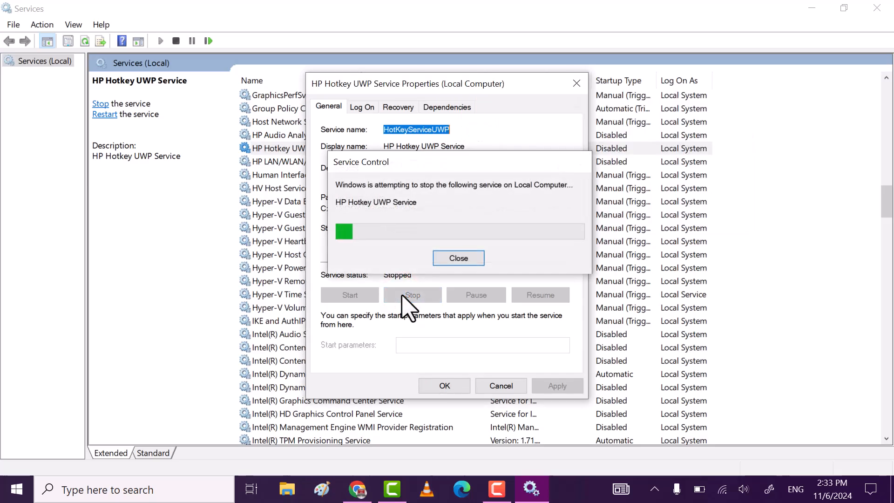
pyautogui.click(458, 258)
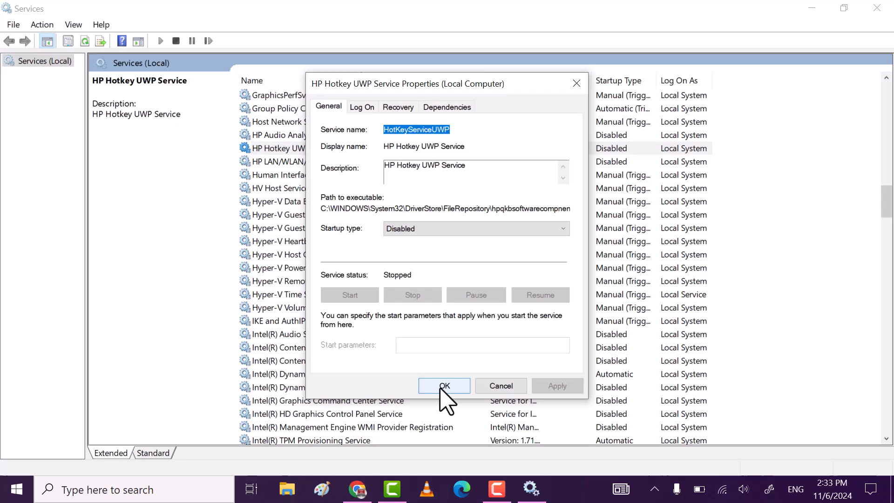
pyautogui.click(444, 385)
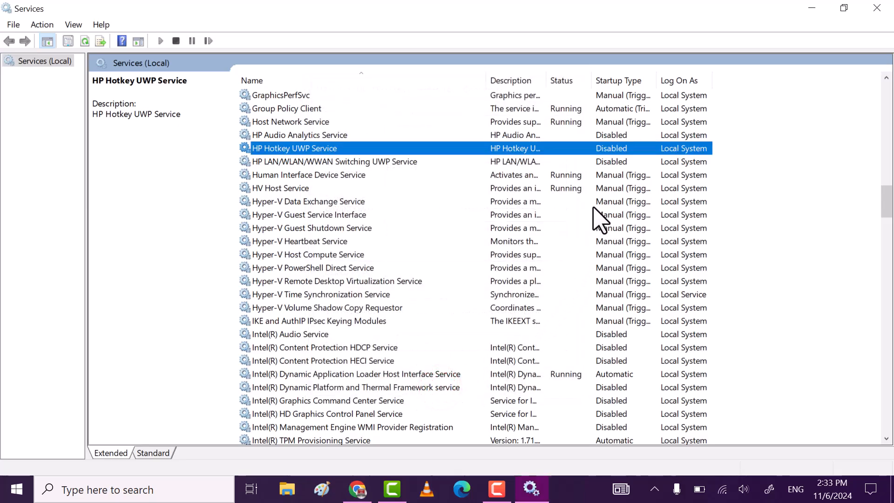
pyautogui.moveTo(616, 166)
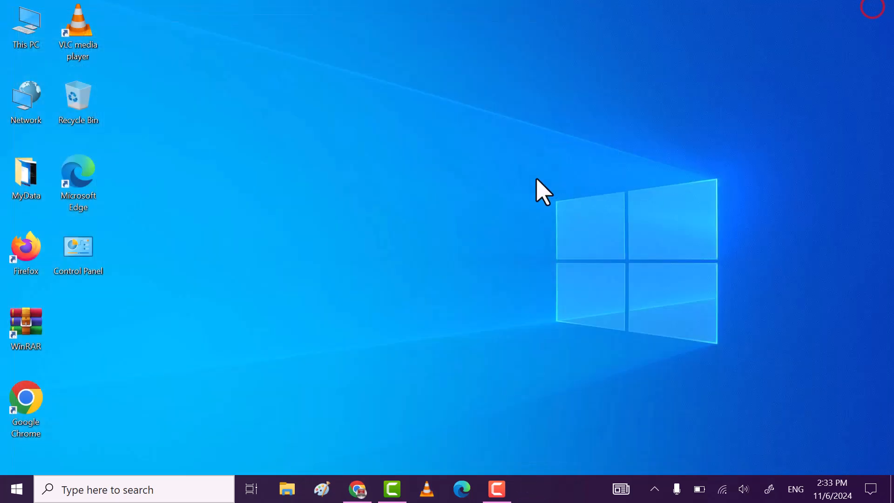
pyautogui.rightClick(341, 233)
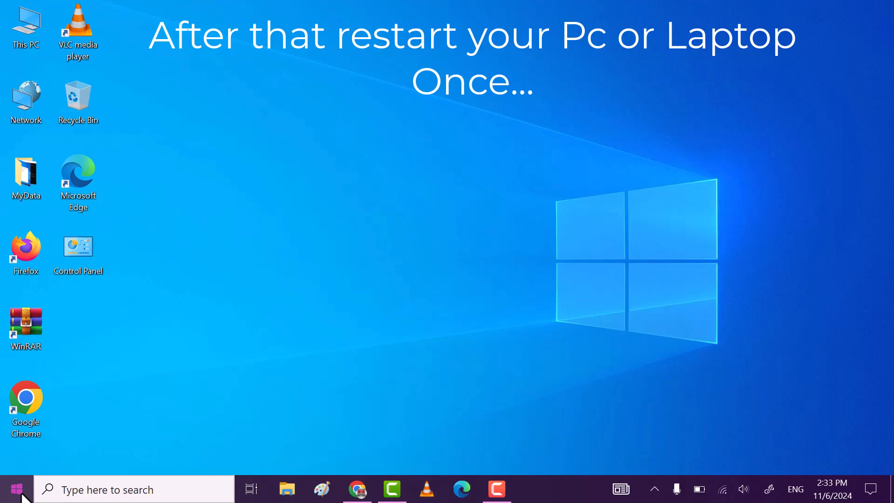
pyautogui.click(15, 488)
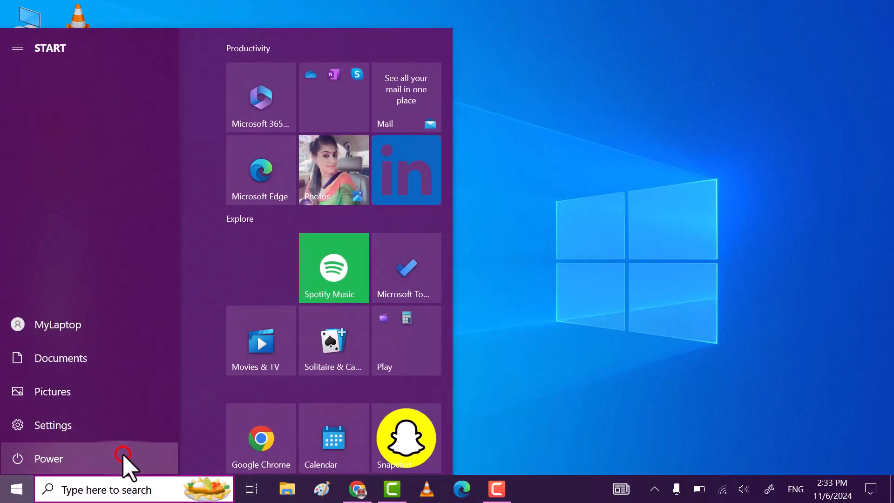
pyautogui.click(48, 458)
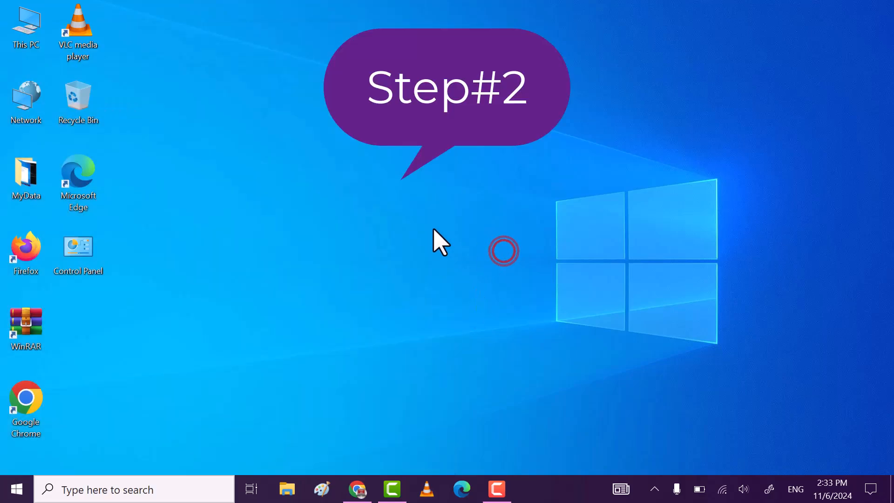
pyautogui.rightClick(441, 242)
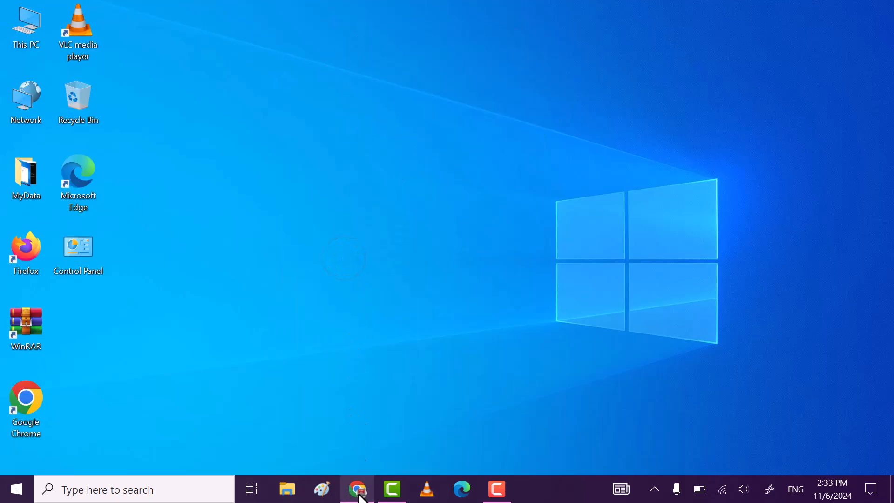
# - Start downloading the HP Hotkey Support installer from the fix article, then minimize Chrome
pyautogui.click(358, 489)
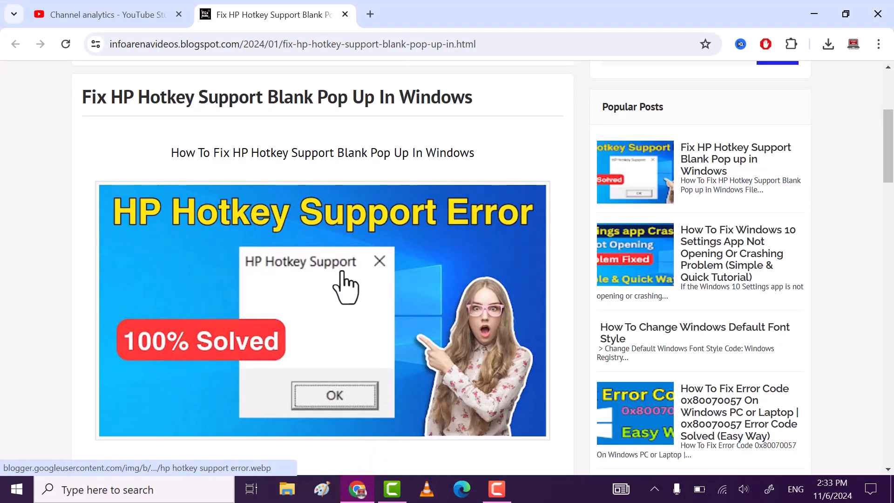
pyautogui.scroll(-3)
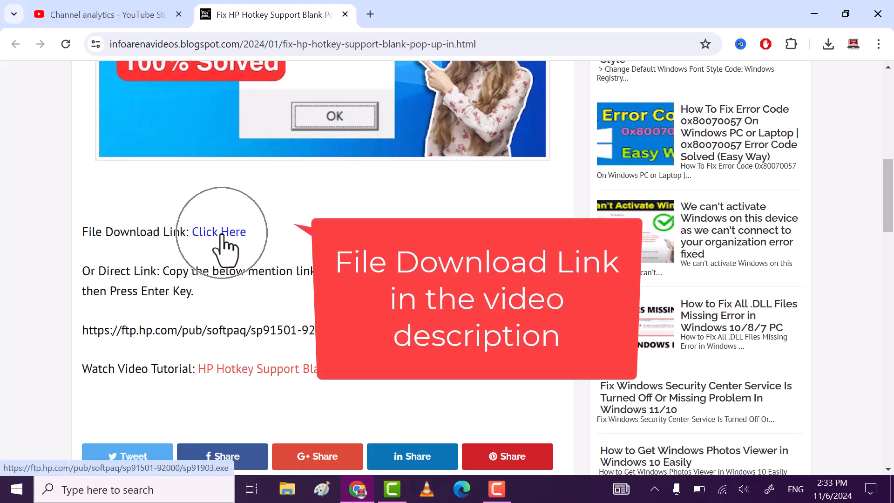
pyautogui.click(217, 232)
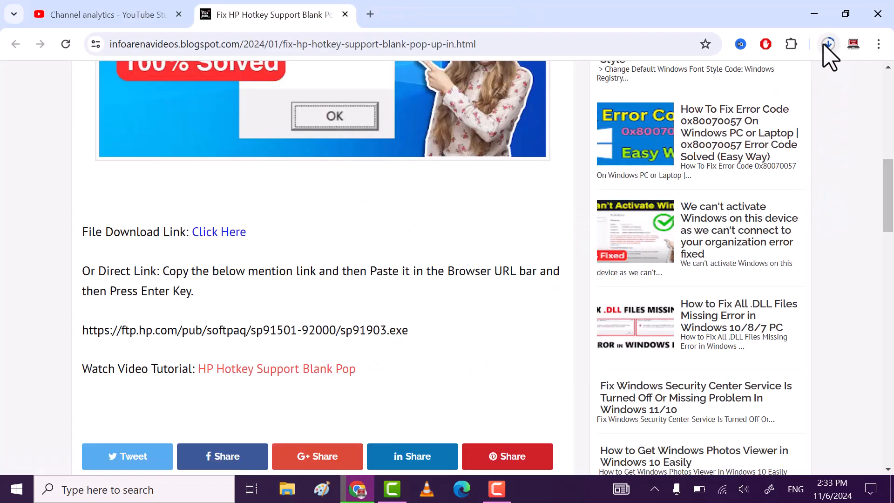
pyautogui.click(828, 44)
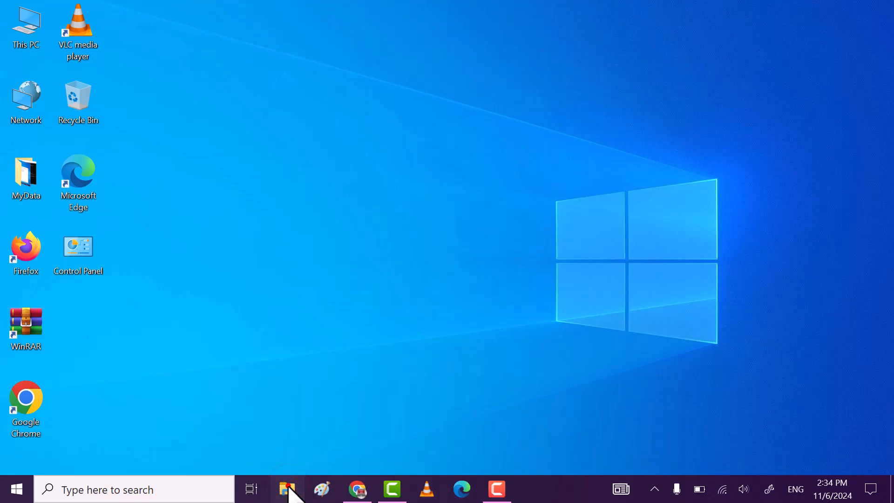
# - From Downloads in File Explorer, run the sp91903 package as administrator
pyautogui.click(286, 489)
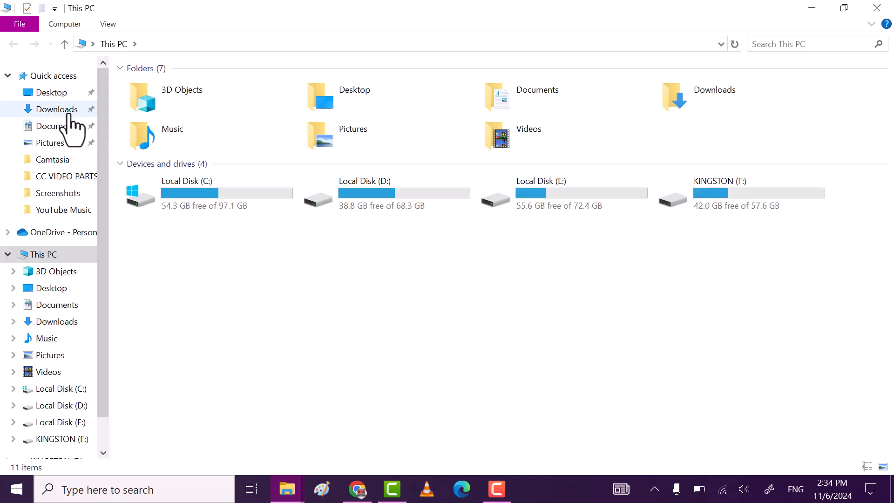
pyautogui.click(57, 108)
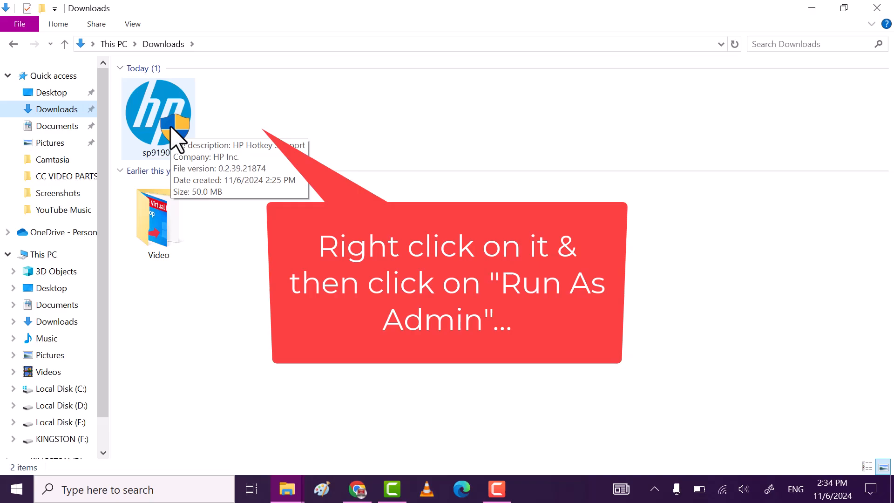
pyautogui.rightClick(156, 117)
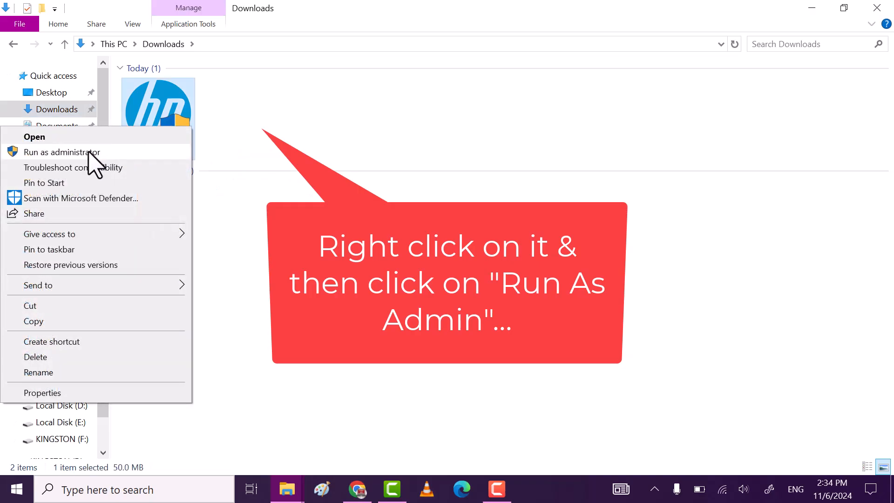
pyautogui.click(62, 151)
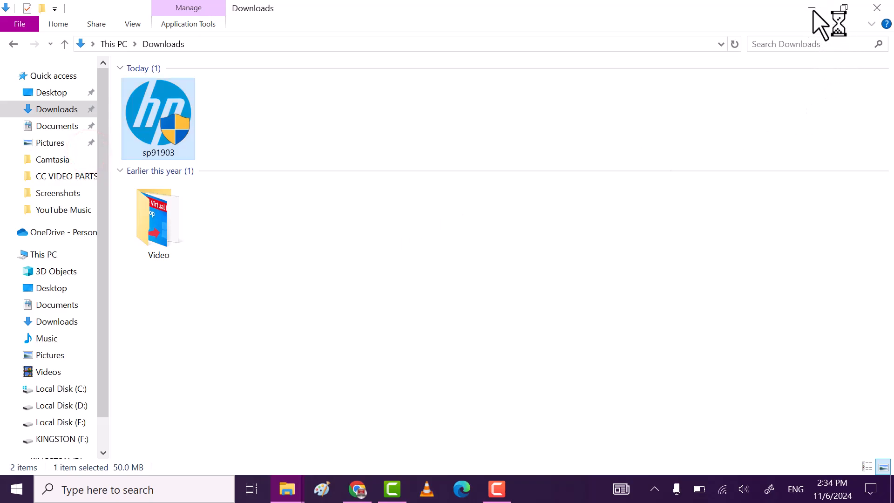
# - Allow HP Hotkey Support to make changes in User Account Control, opening the setup wizard
pyautogui.doubleClick(159, 119)
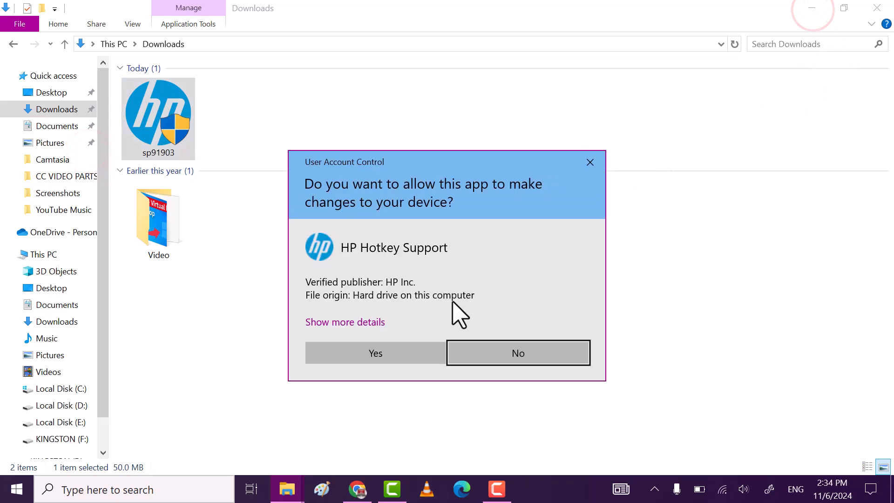
pyautogui.click(375, 353)
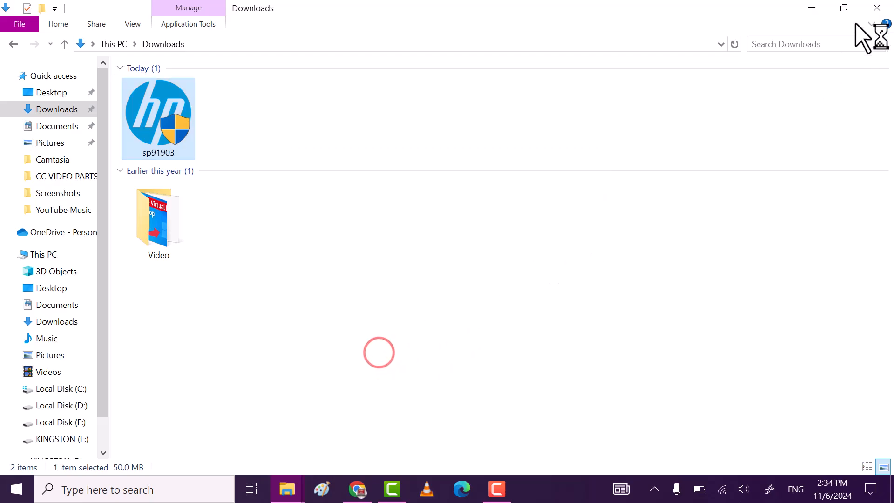
pyautogui.click(41, 254)
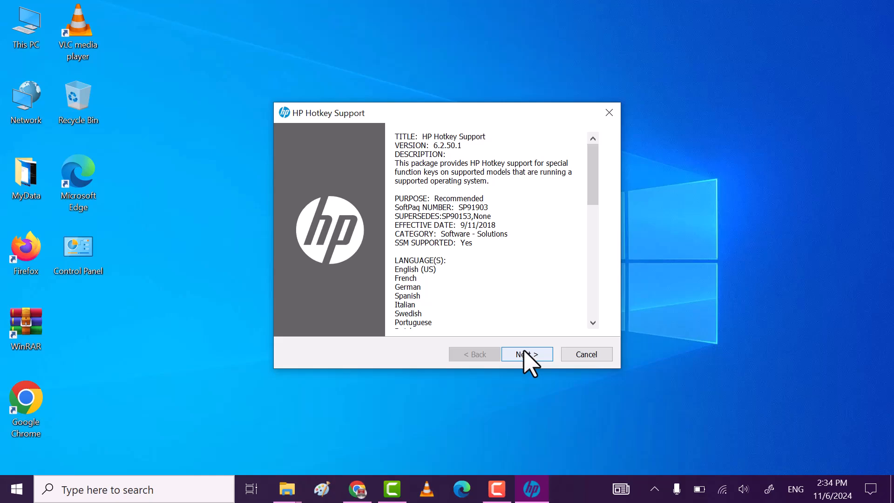
# - Accept the license terms and extract to the default C:\SWSetup\SP91903 folder
pyautogui.click(525, 354)
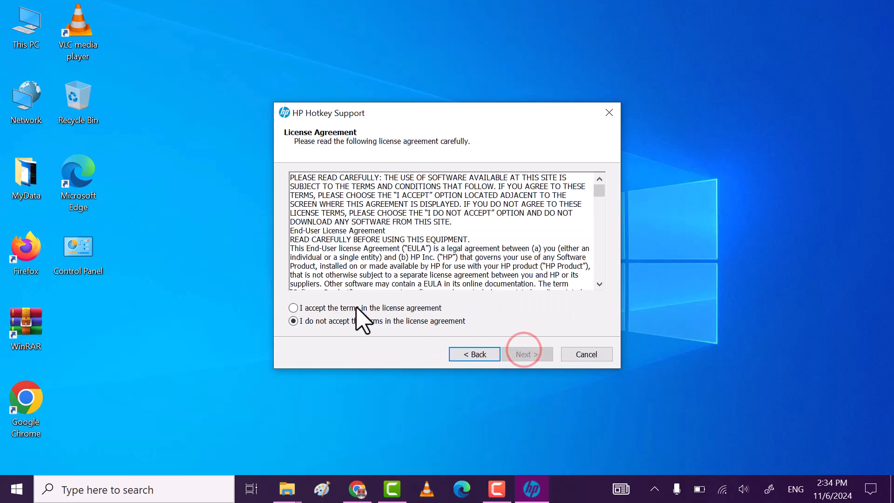
pyautogui.click(293, 308)
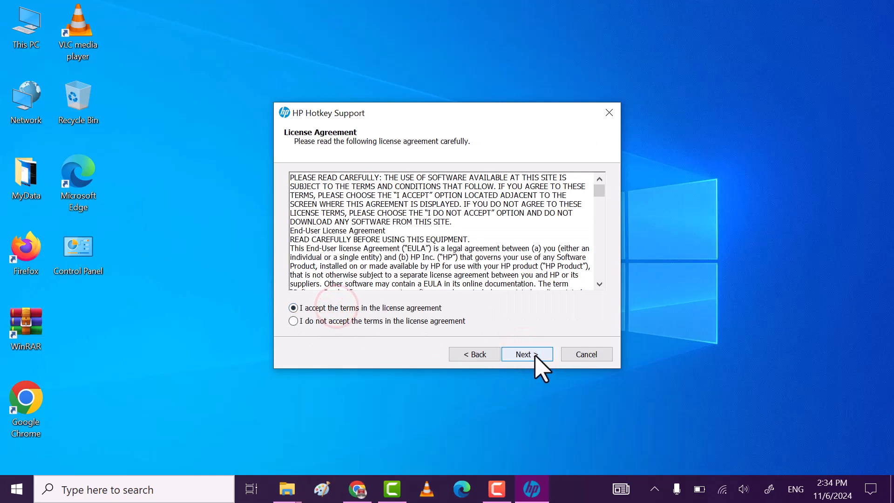
pyautogui.click(525, 353)
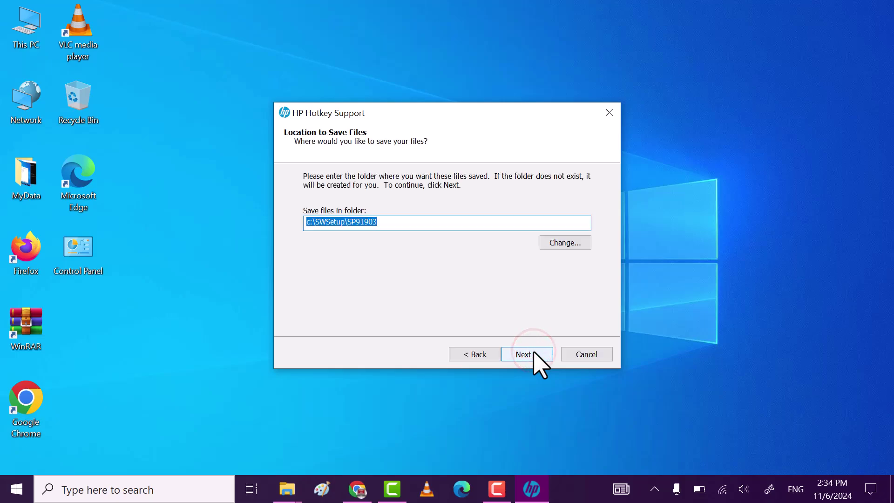
pyautogui.click(525, 354)
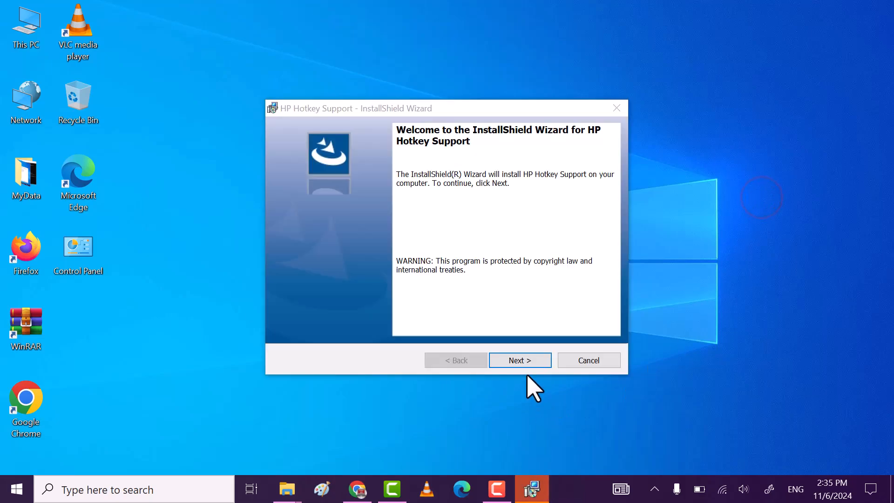
# - Run the InstallShield installation of HP Hotkey Support and finish the wizard
pyautogui.click(518, 359)
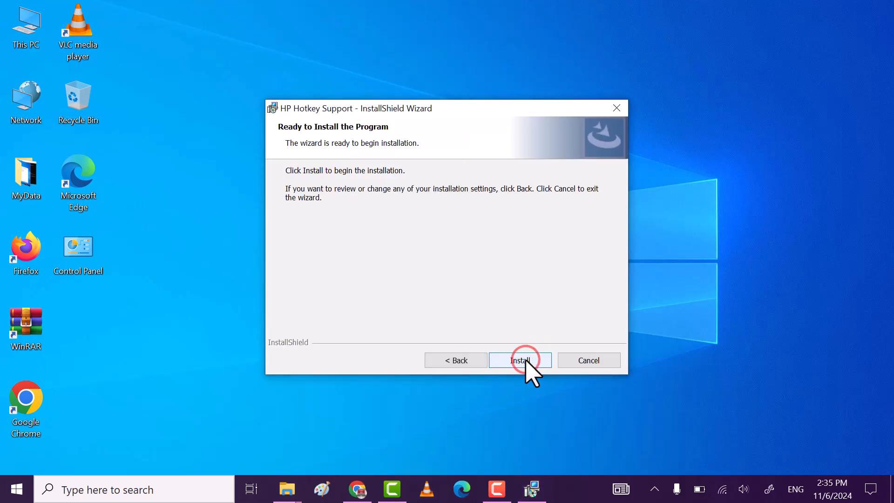
pyautogui.click(519, 359)
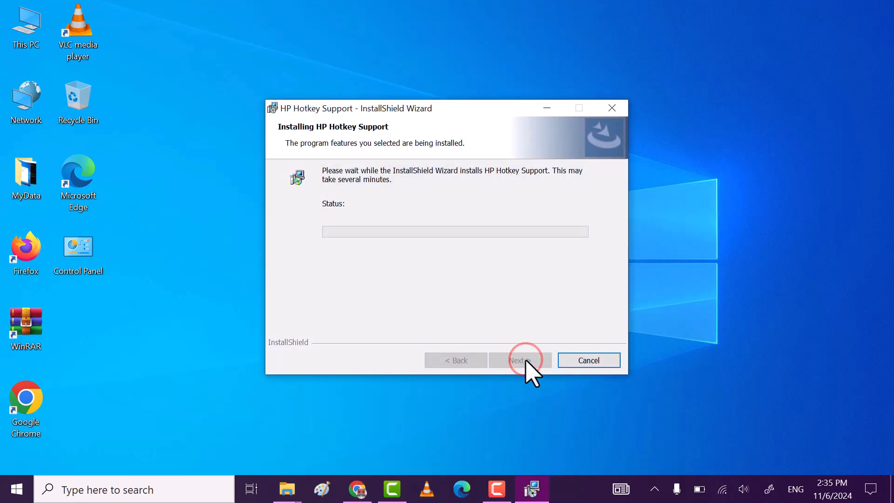
pyautogui.moveTo(735, 269)
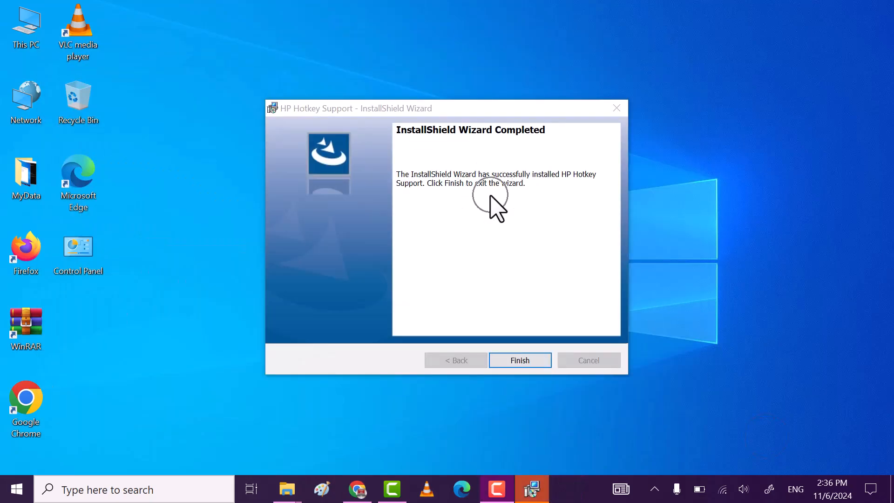
pyautogui.click(518, 359)
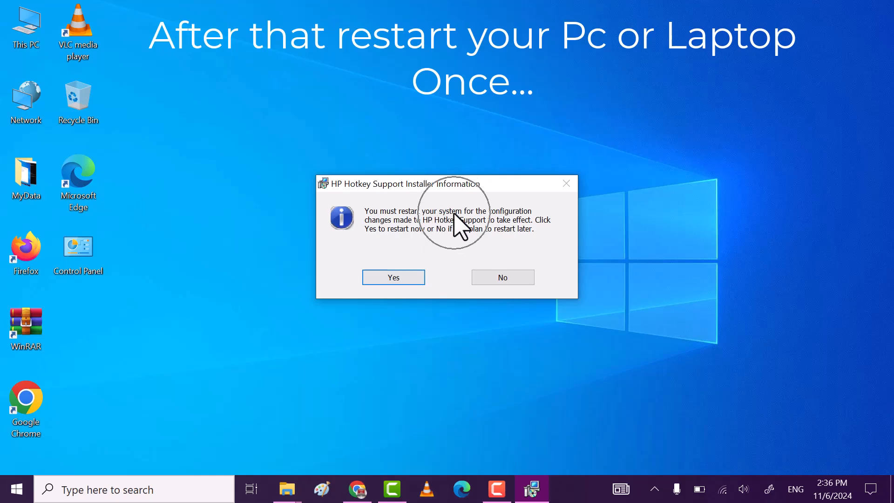
pyautogui.moveTo(393, 278)
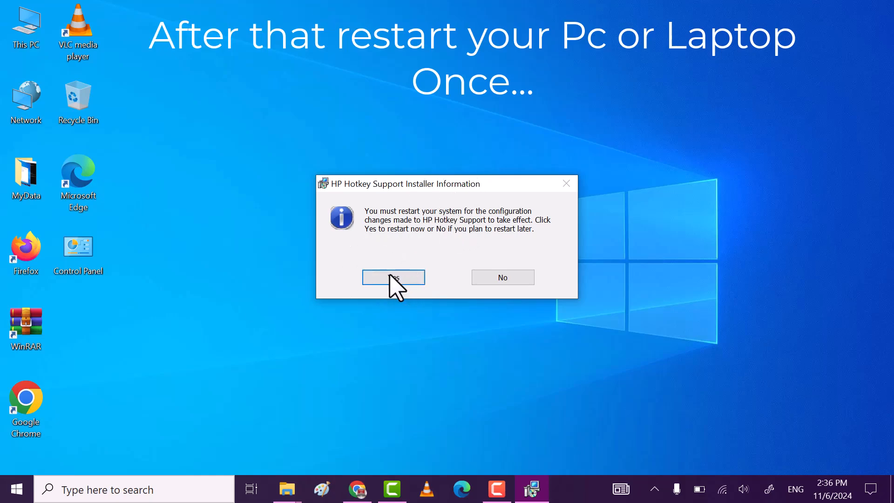
# - Answer Yes to restart the PC now for the HP Hotkey Support changes
pyautogui.click(393, 277)
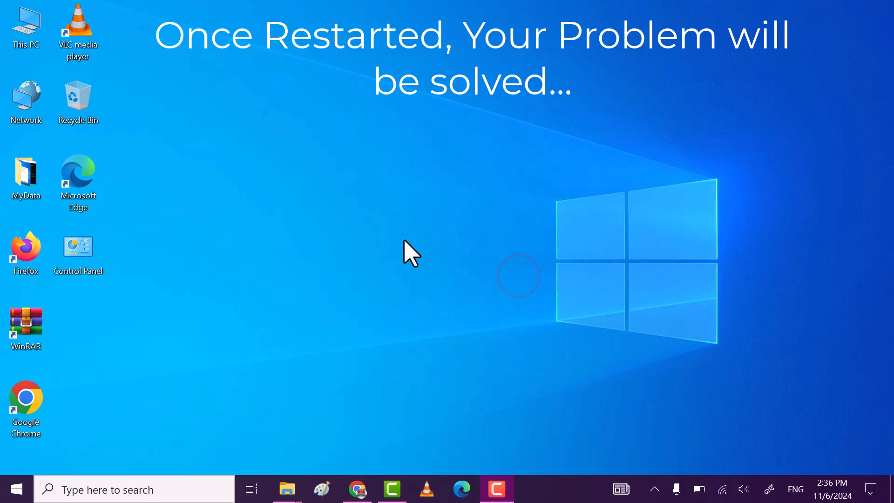
pyautogui.rightClick(411, 253)
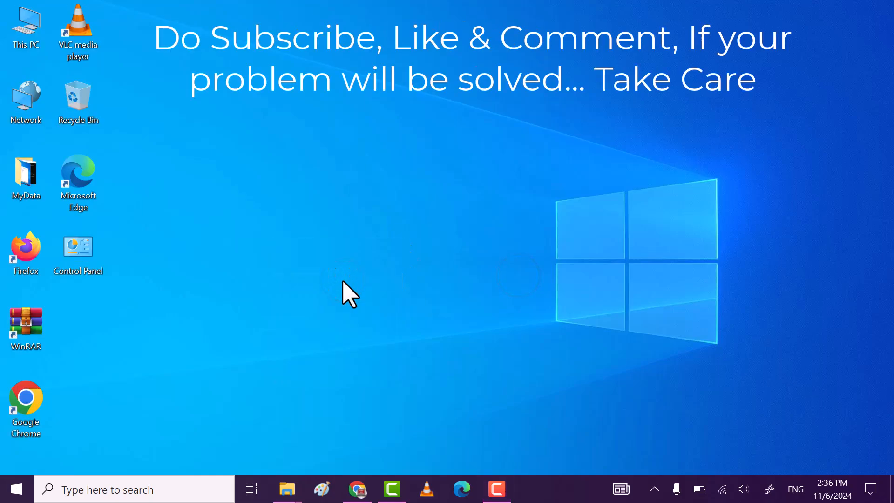
pyautogui.moveTo(768, 346)
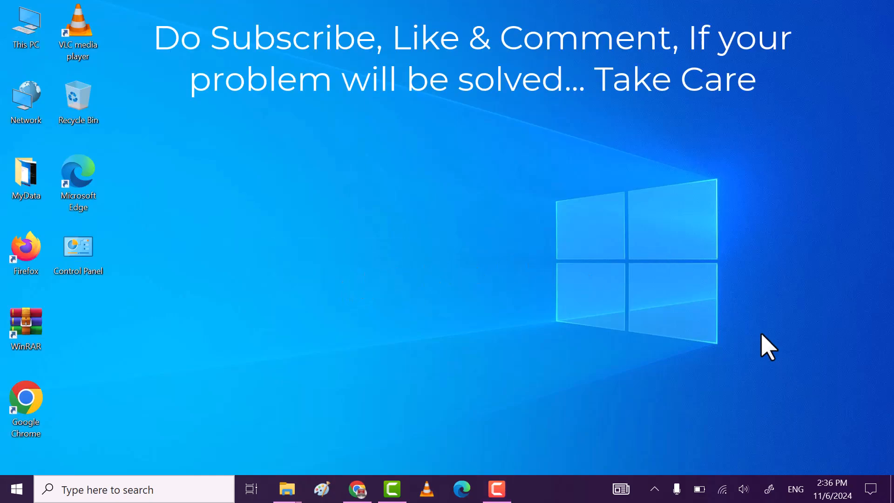